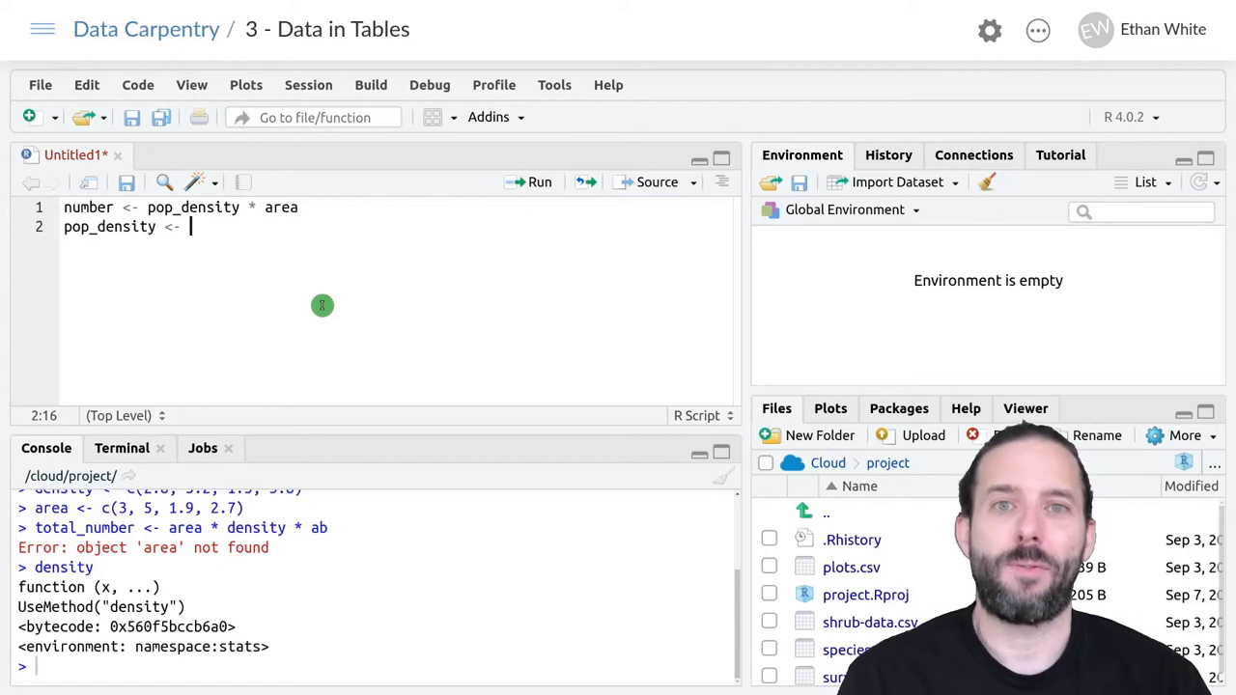
Begin the pop_density assignment by entering c(2. on the new line
text(c(2.8, 3.2, 1.5, 3.8)
text(area <- c(3, 5, 1.9, 2.7))
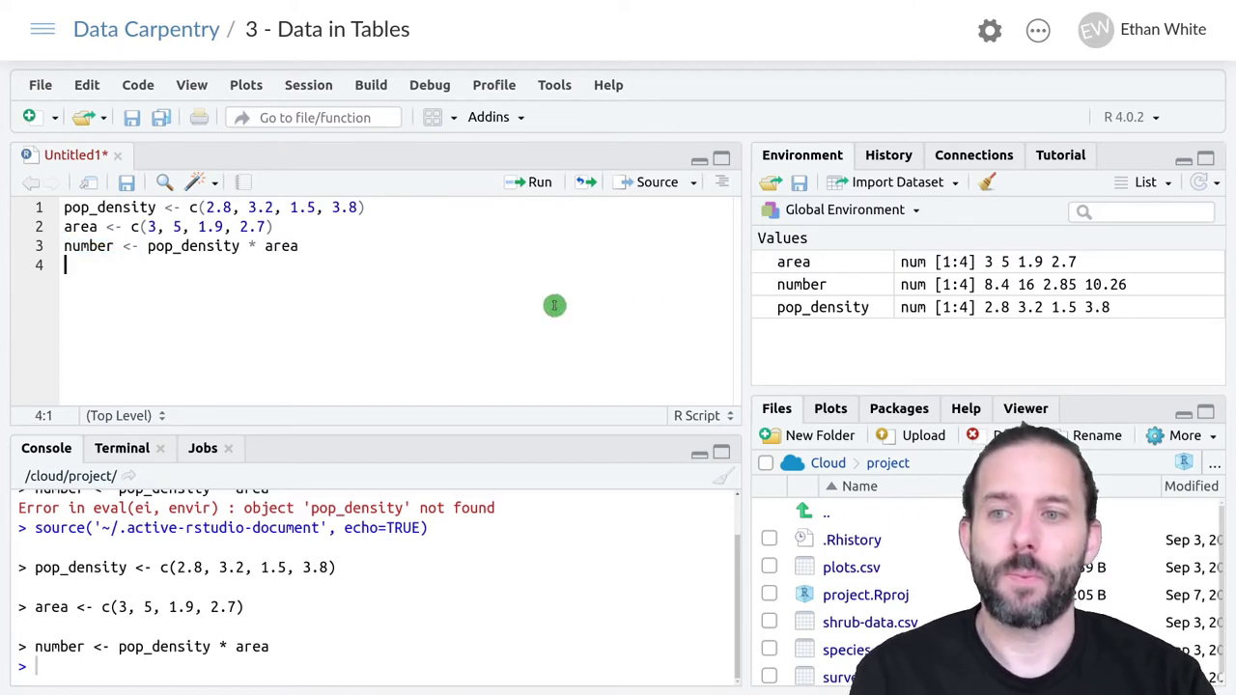
mouse_move(492, 239)
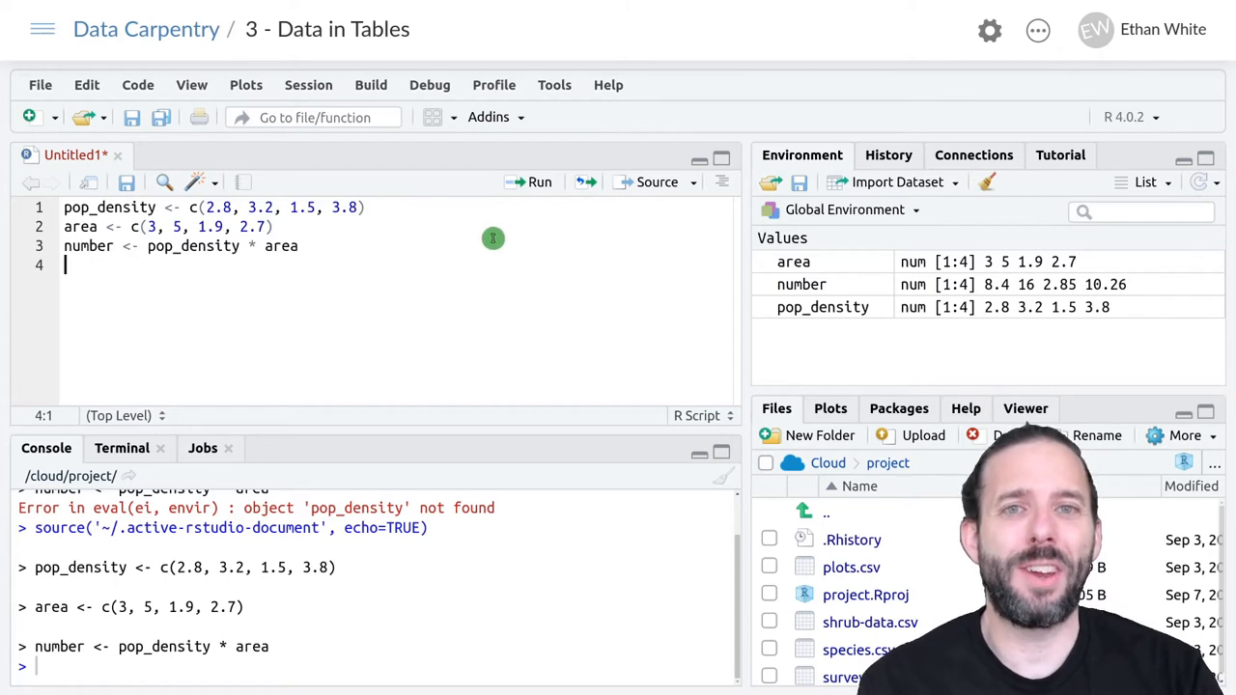
Remove all objects from the environment with the broom icon, confirming Yes, then start clearing again
click(984, 181)
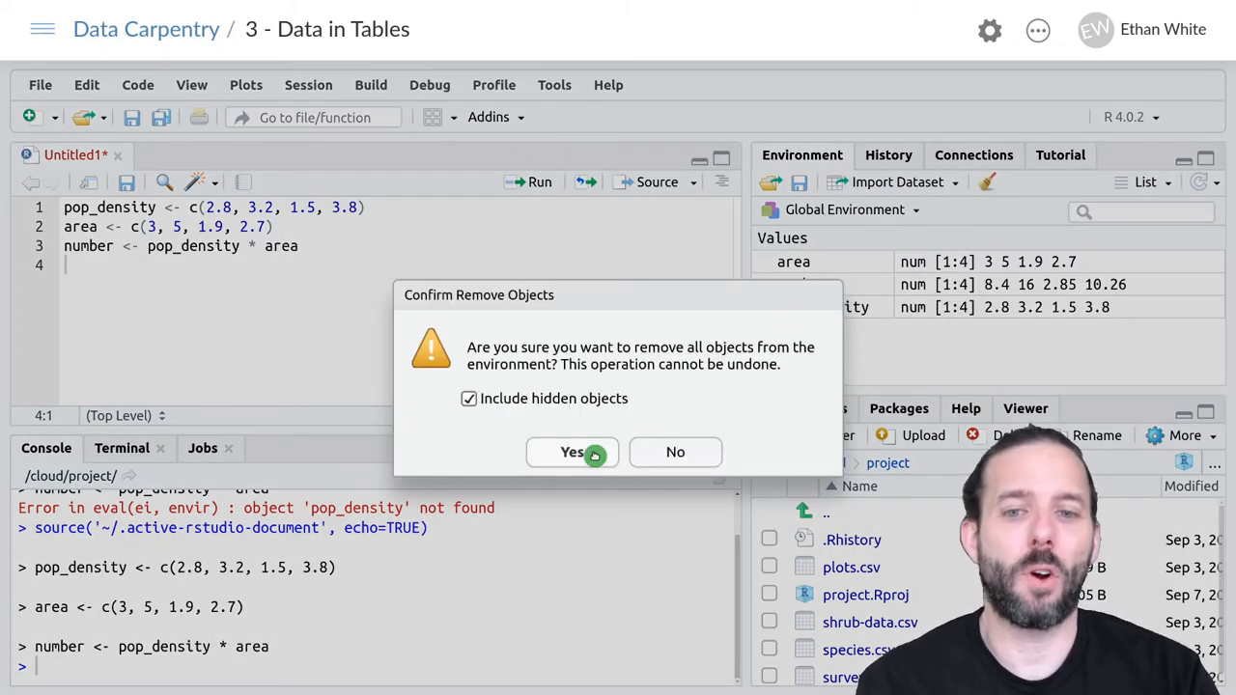
click(572, 451)
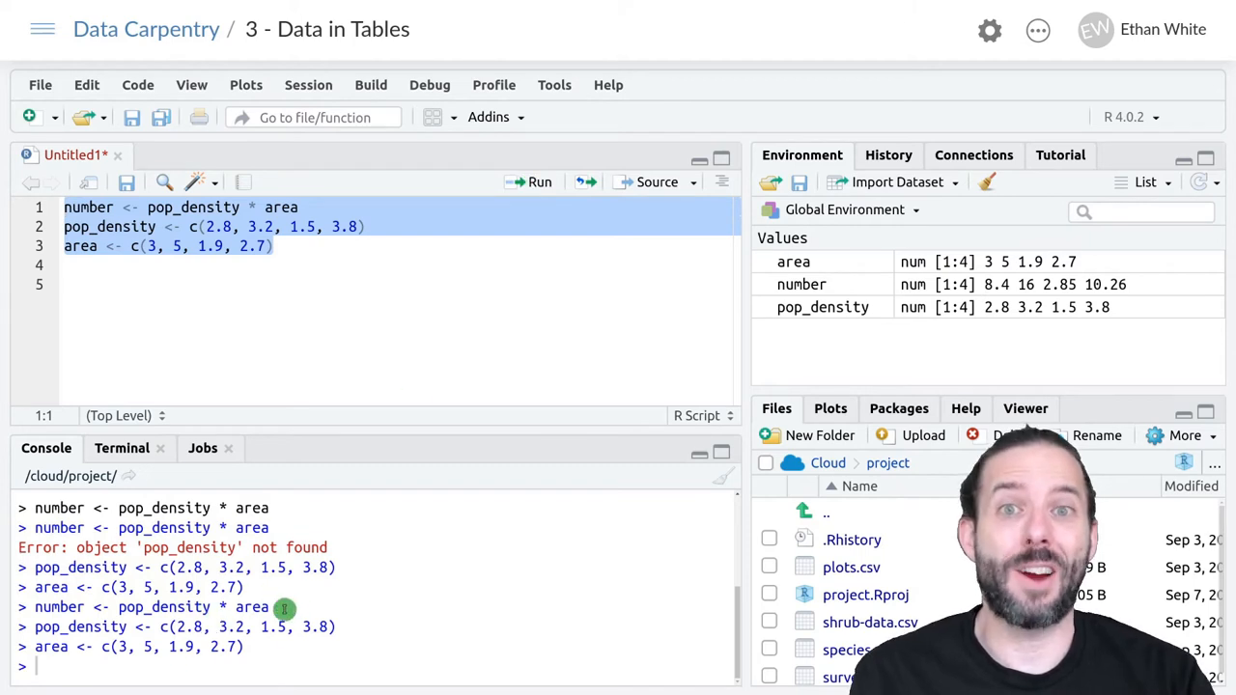
click(691, 182)
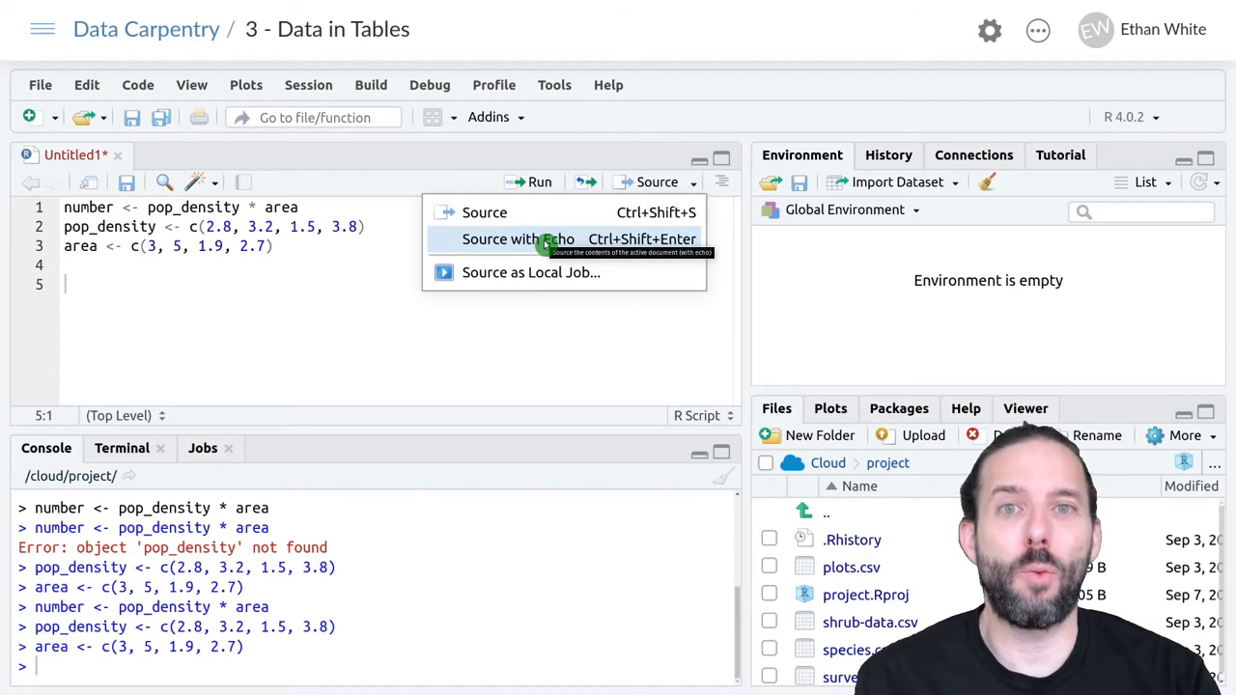